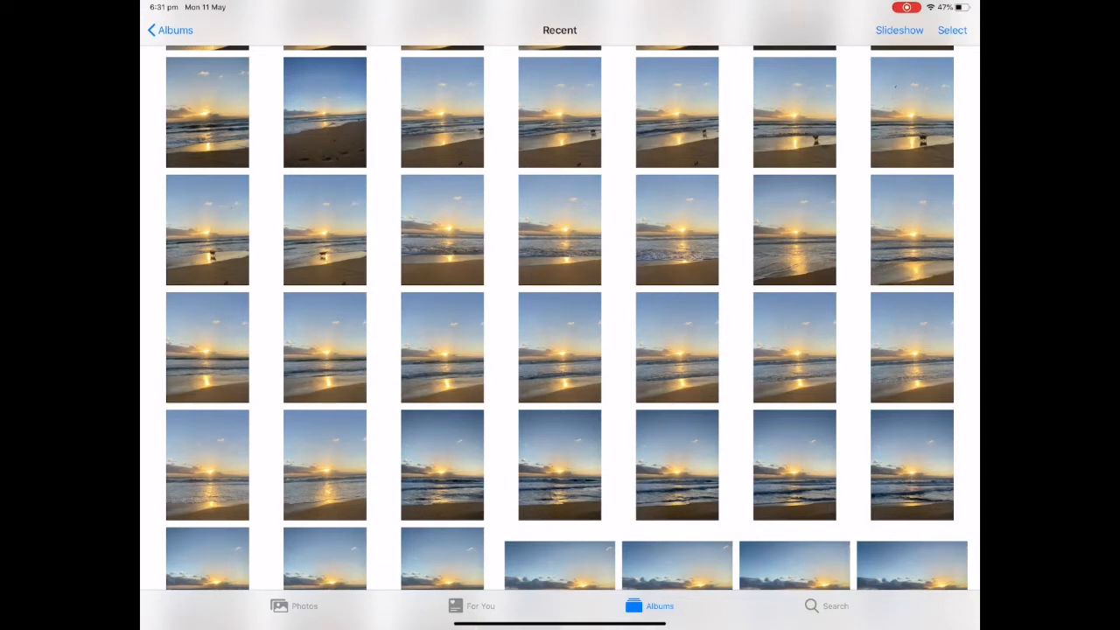
- Begin a selection in Recent, mark one sunset photo, then abandon the selection
click(951, 30)
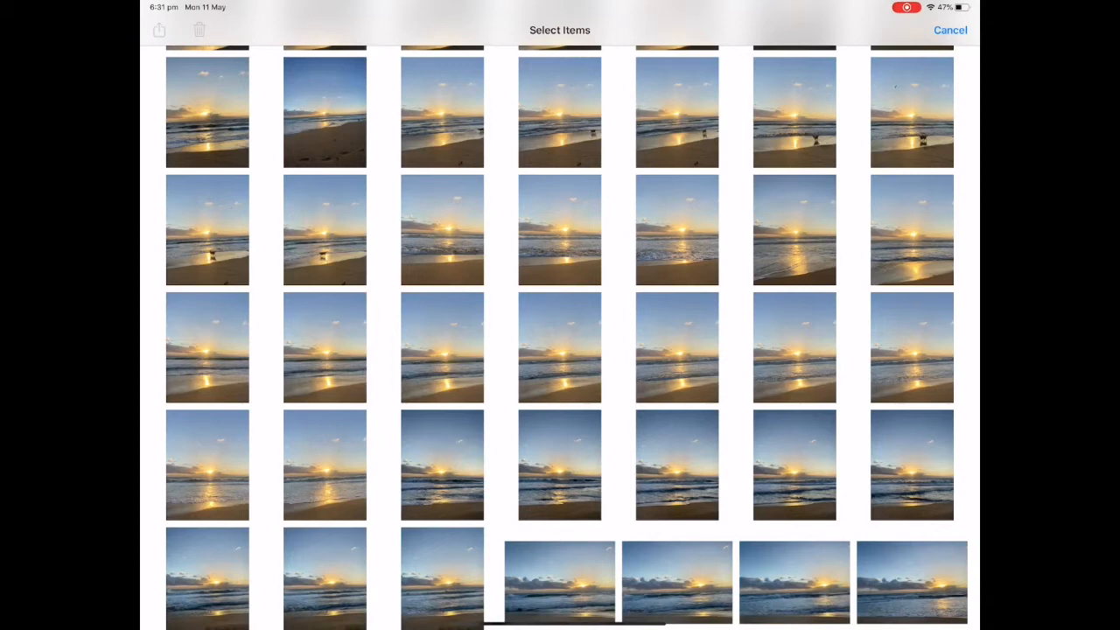
click(560, 229)
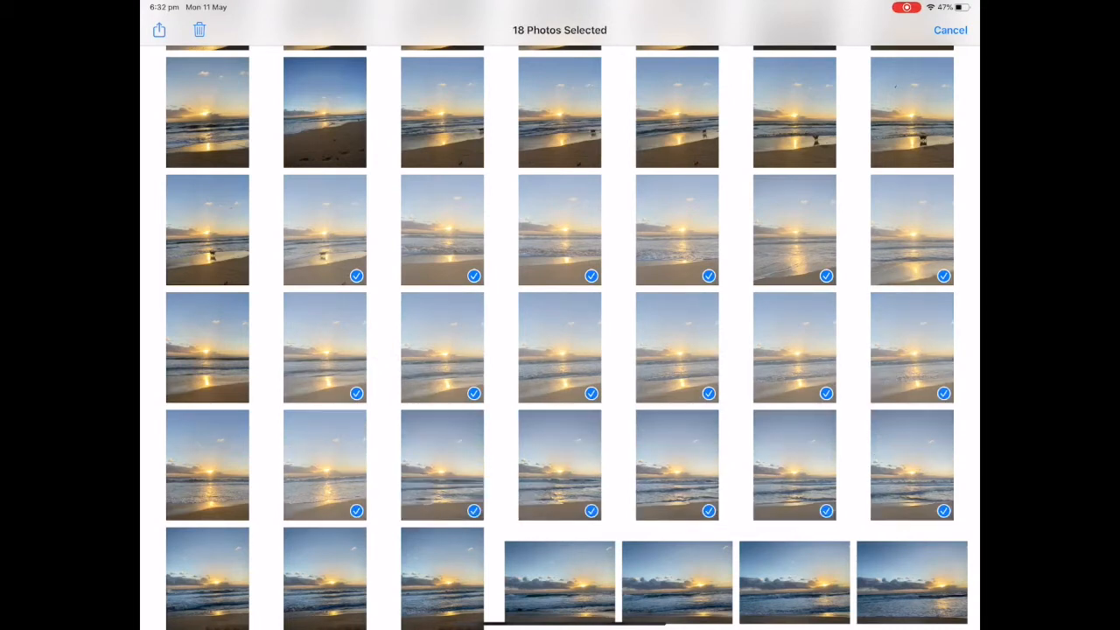
click(950, 30)
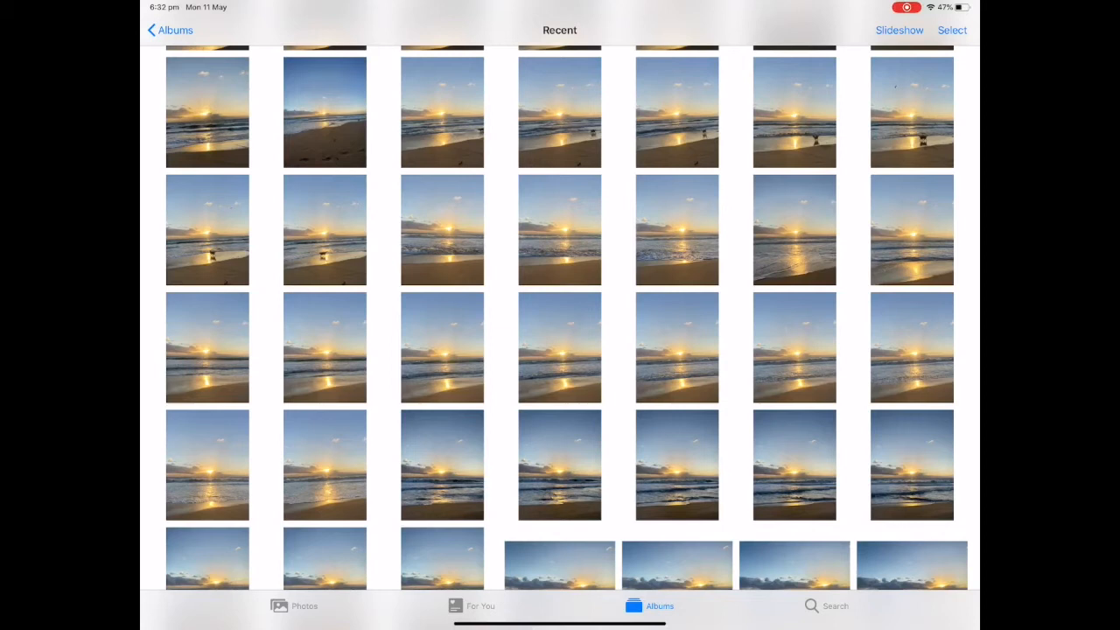
- Select a block of 26 beach sunset photos and bring up their share sheet
click(951, 30)
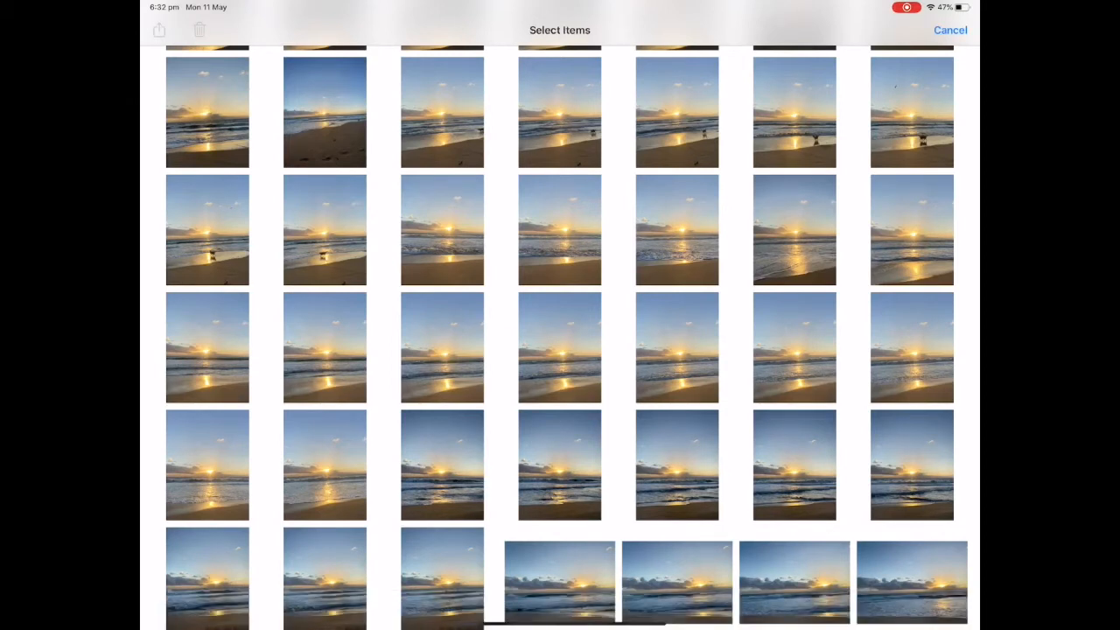
drag(206, 229, 909, 392)
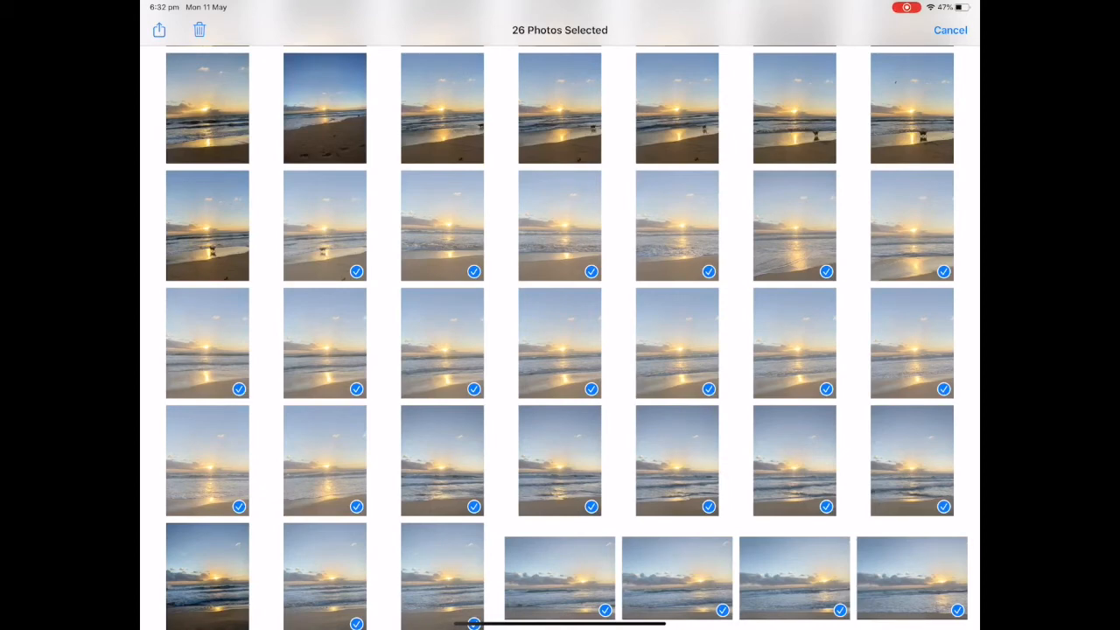
click(159, 29)
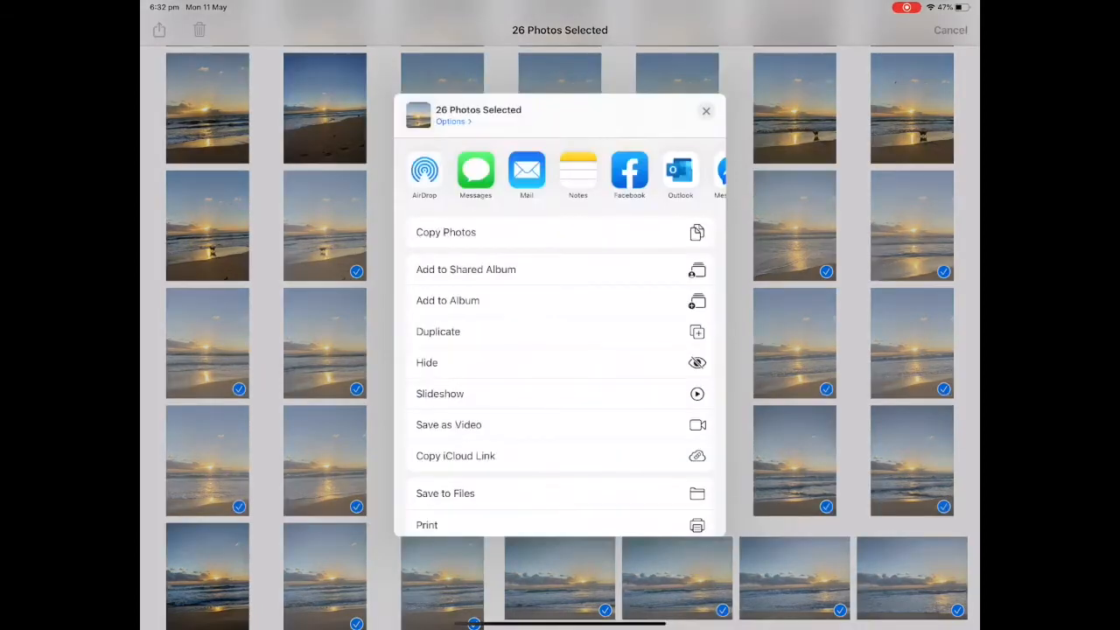
- AirDrop the 26 selected sunset photos to the nearby MacBook Air
click(423, 171)
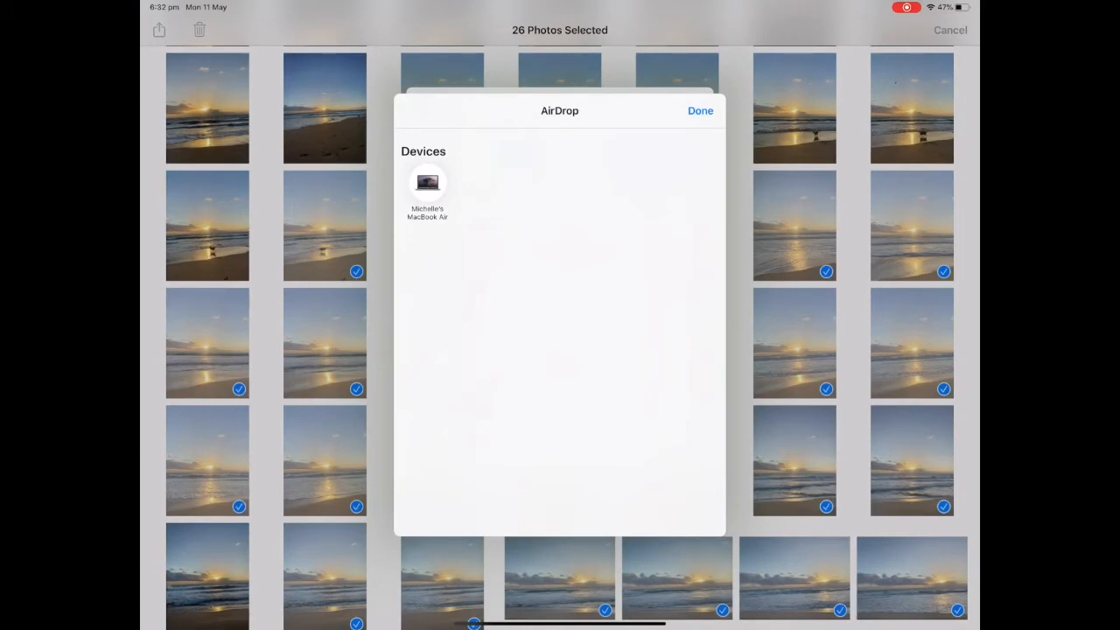
click(700, 111)
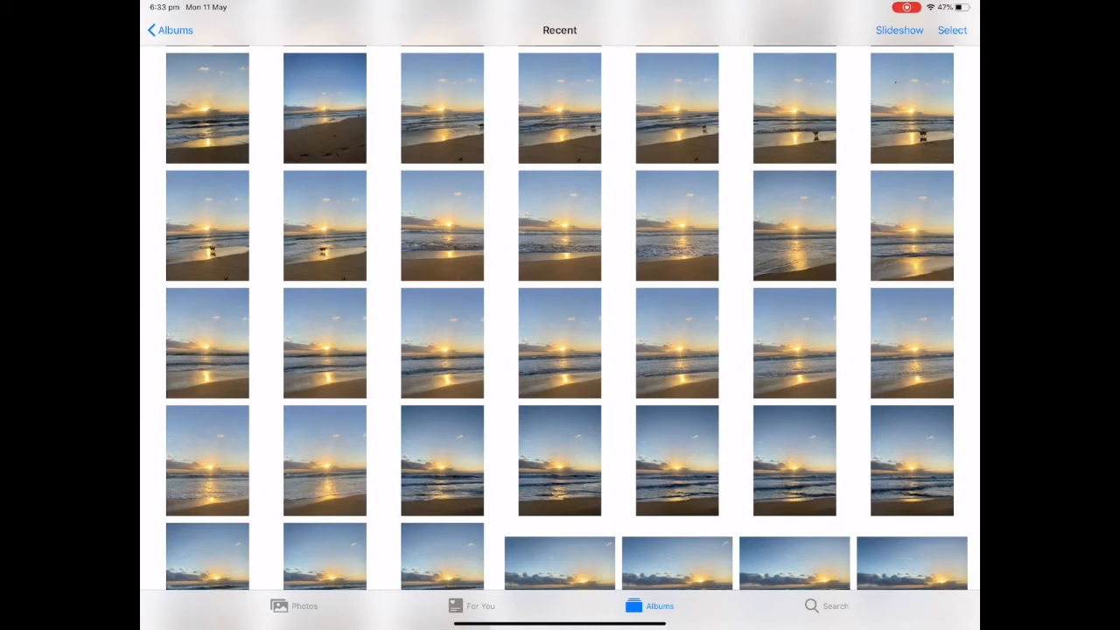
- Select 35 sunset photos and bring up the AirDrop list of nearby devices for them
click(952, 29)
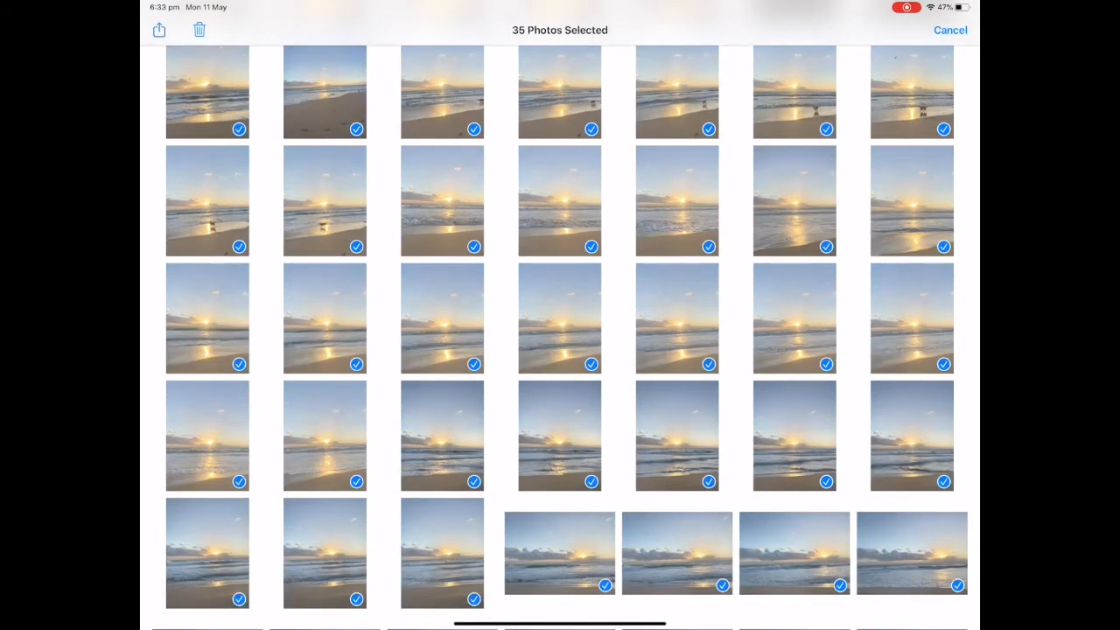
click(159, 29)
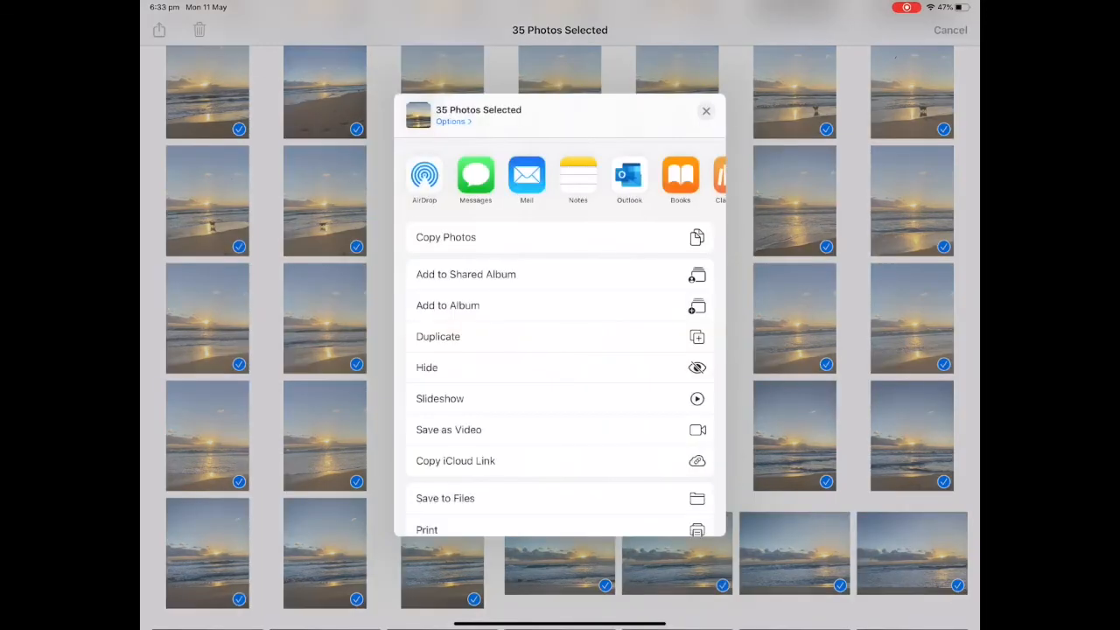
click(423, 175)
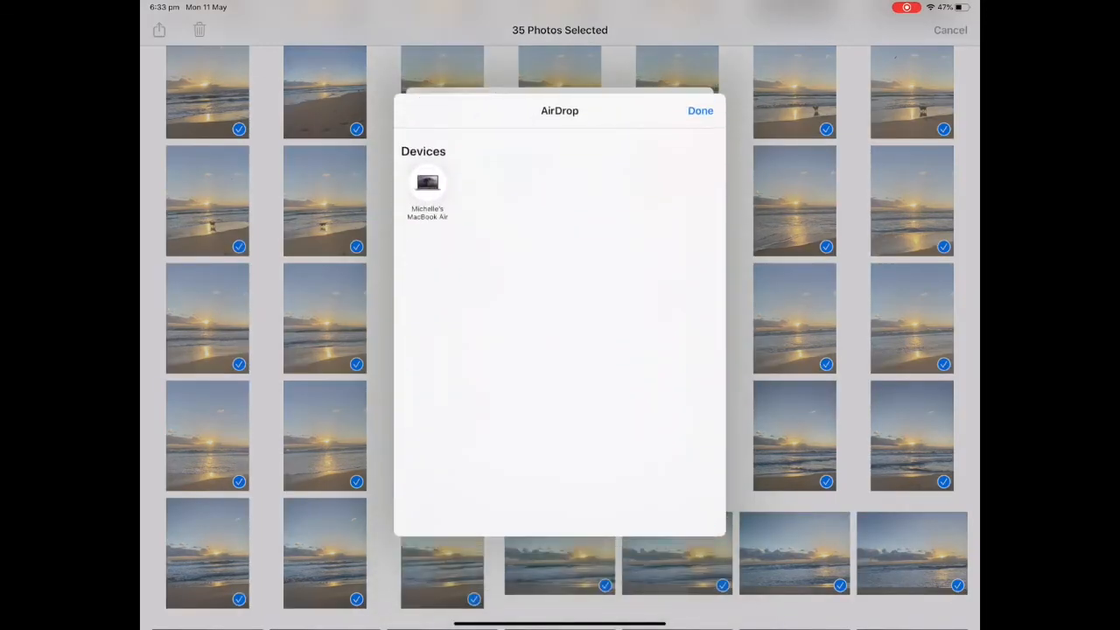